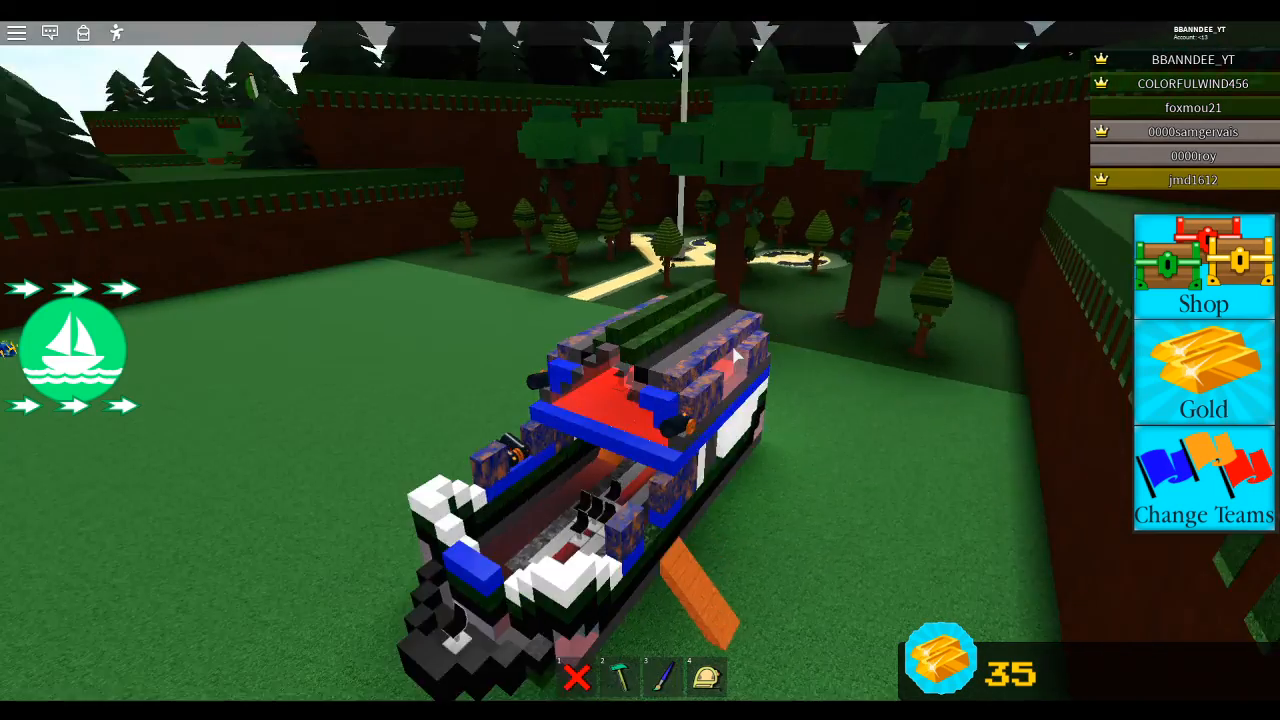
Step: Start launching the built boat from the build area
click(70, 350)
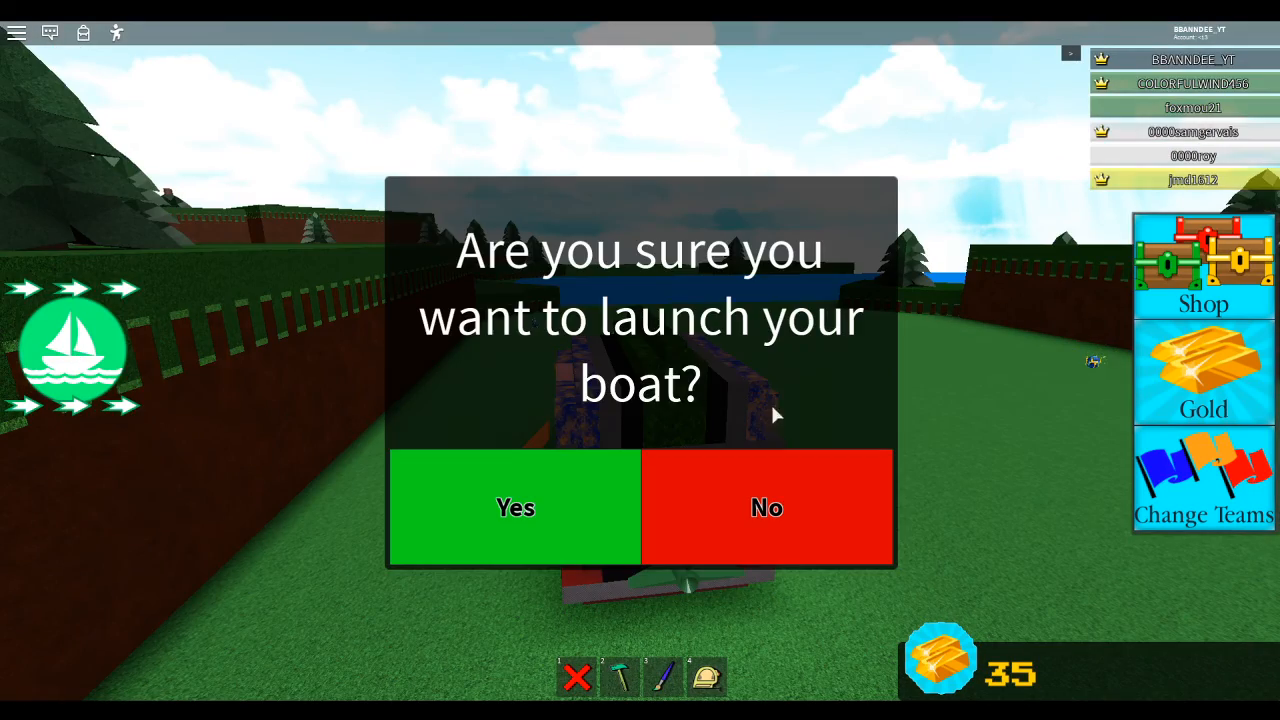
Step: Confirm Yes so the boat floats out onto the river
click(514, 508)
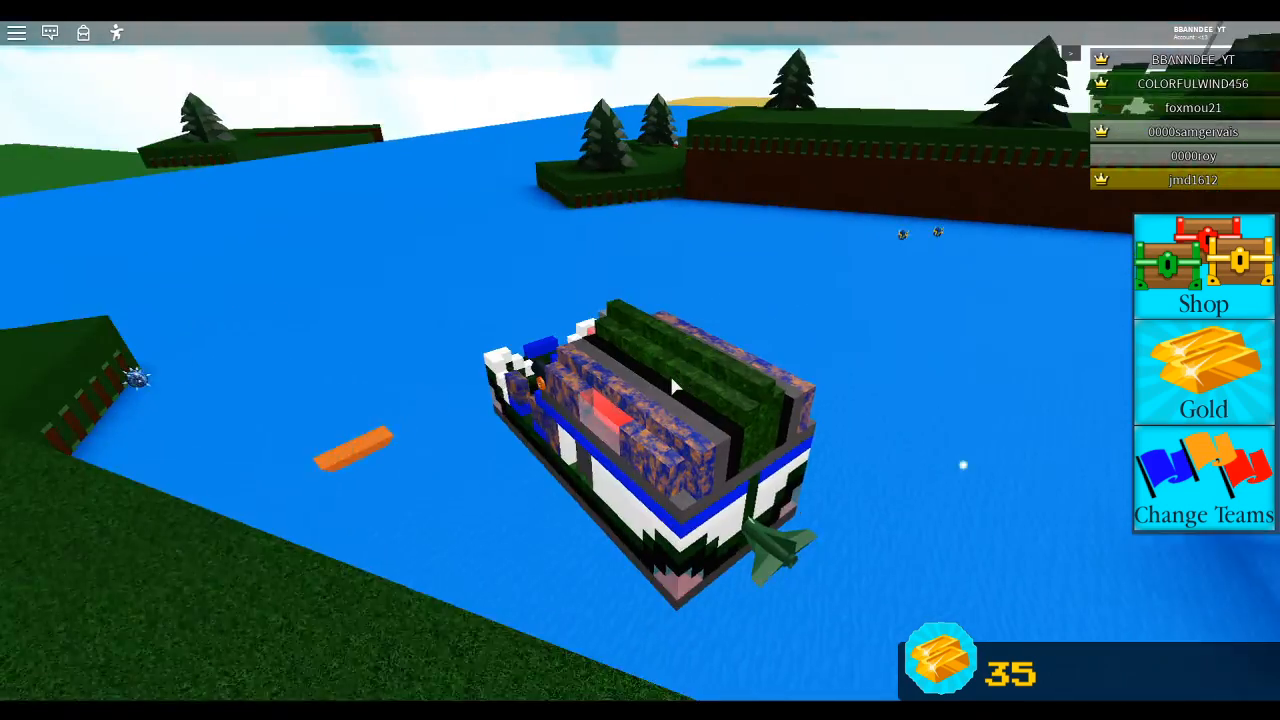
mouse_move(670, 390)
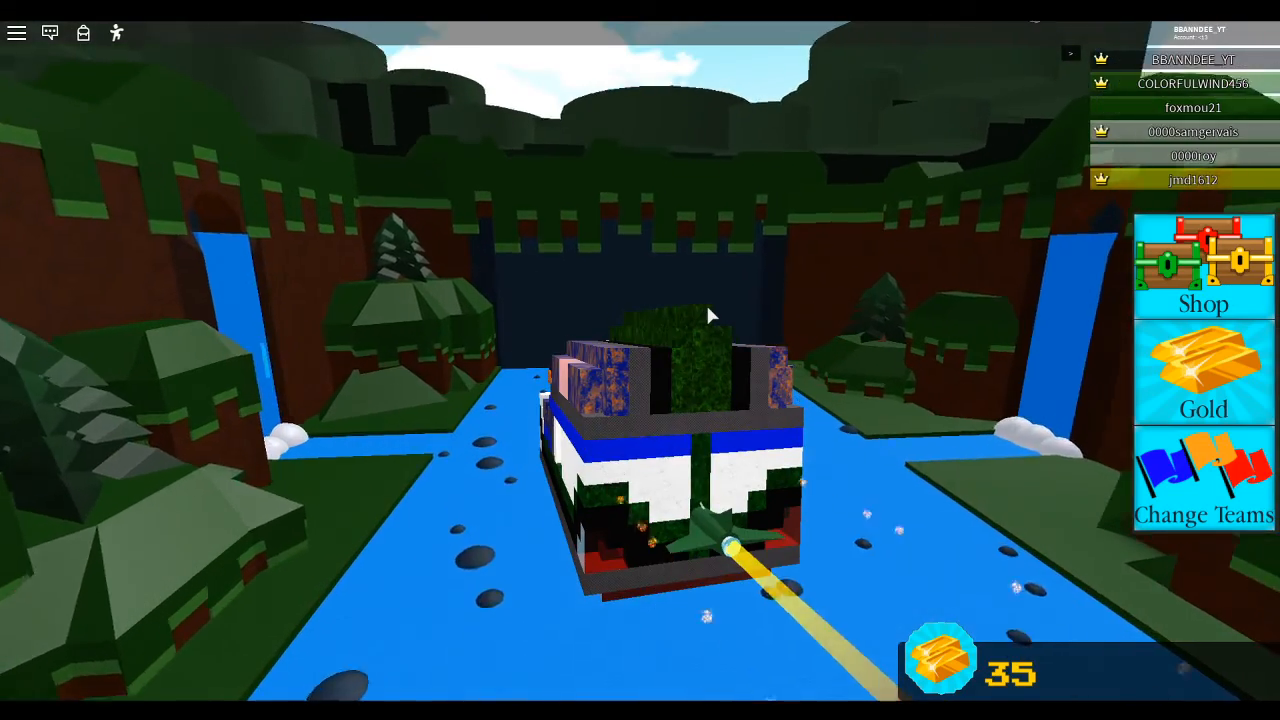
mouse_move(710, 316)
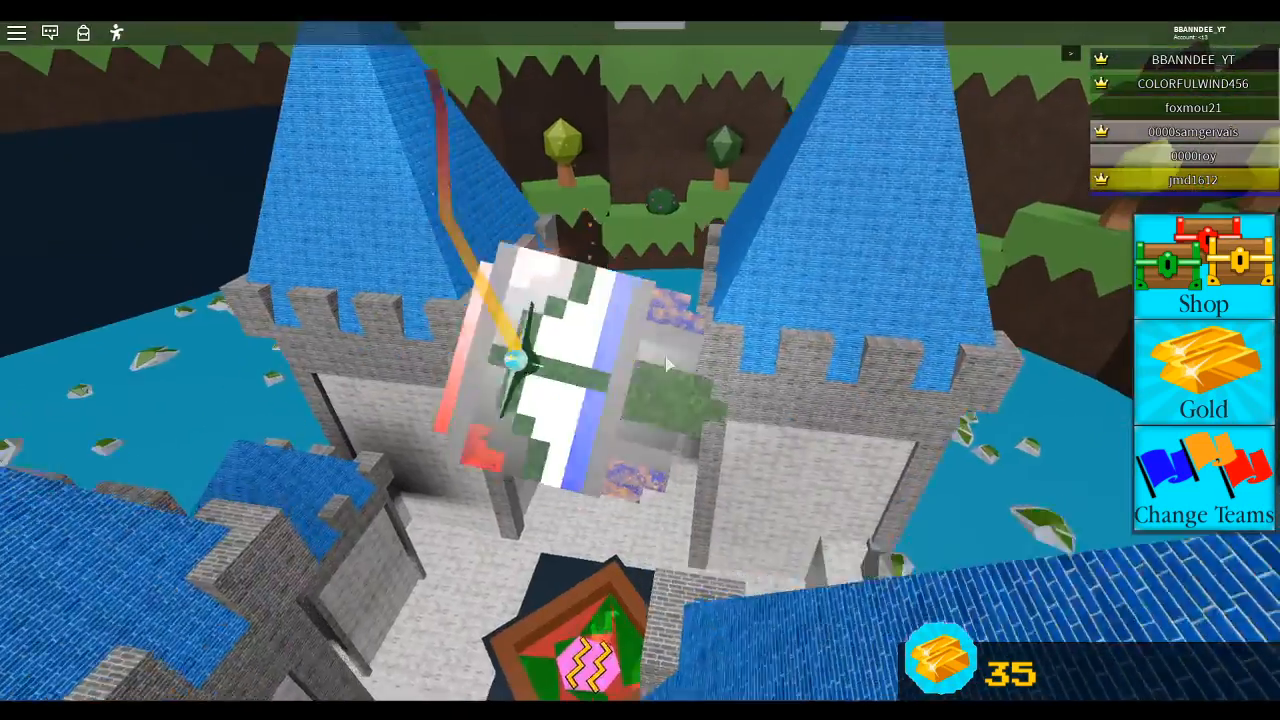
mouse_move(640, 360)
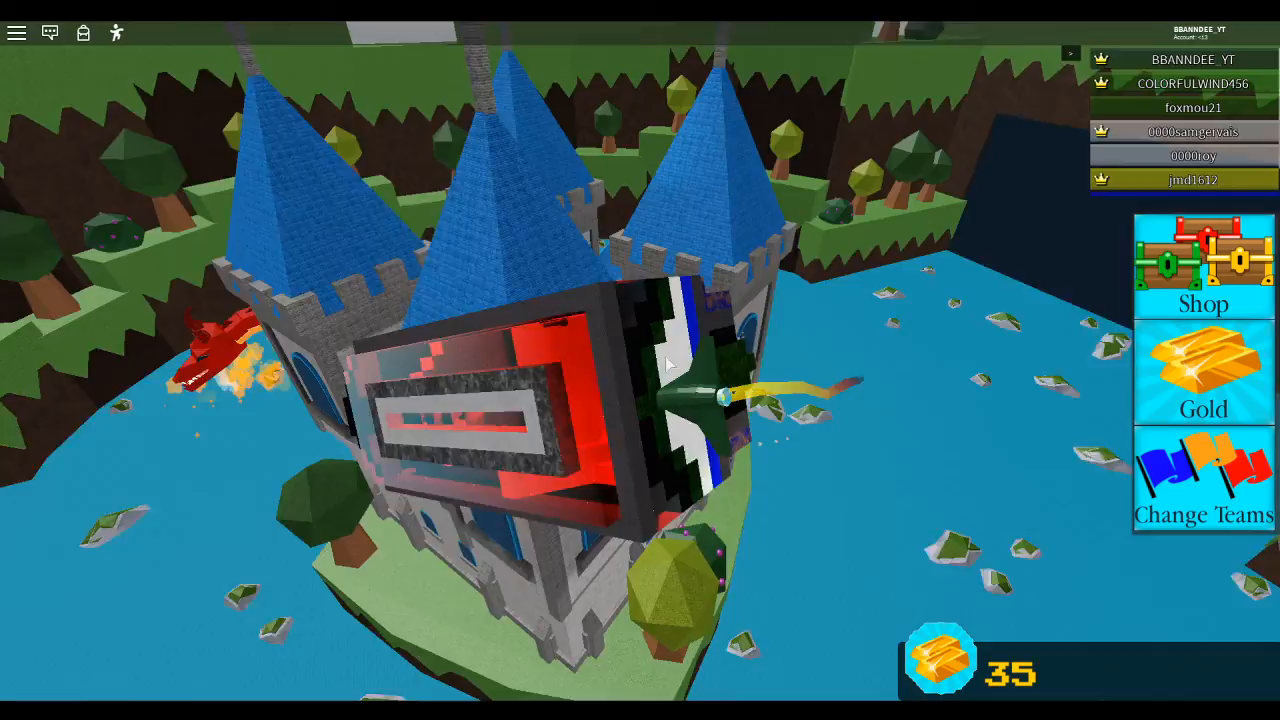